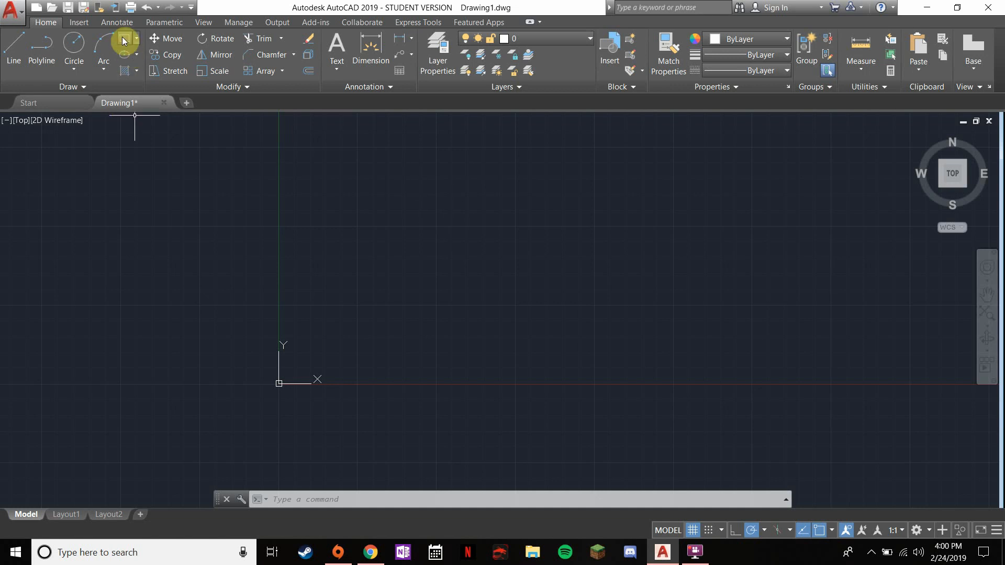
mouse_move(127, 43)
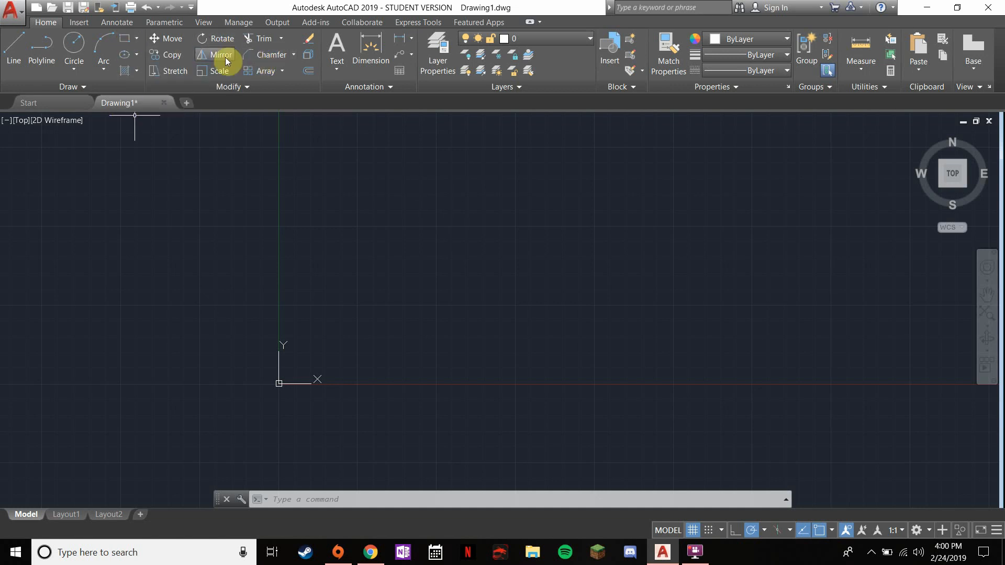
mouse_move(123, 42)
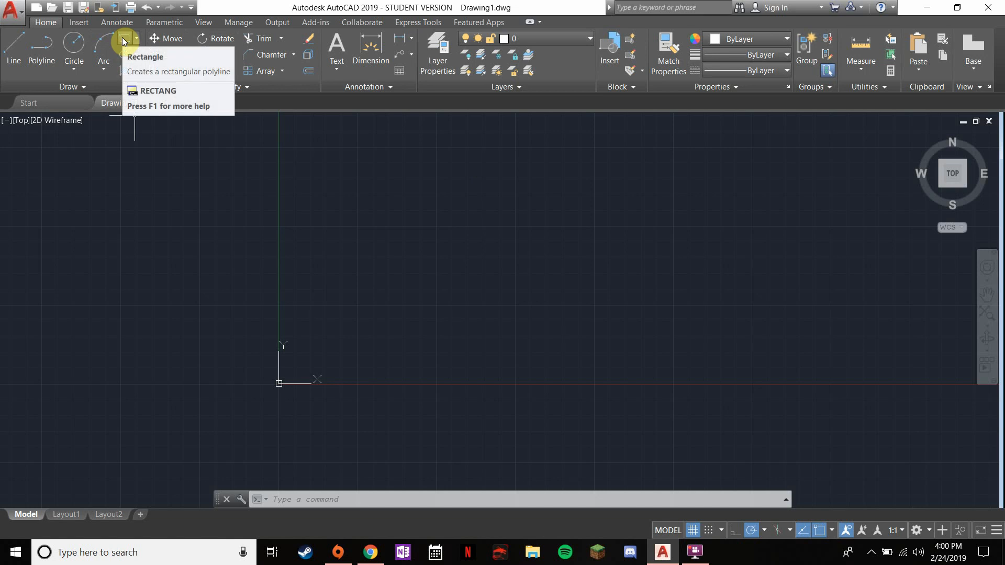
mouse_move(123, 42)
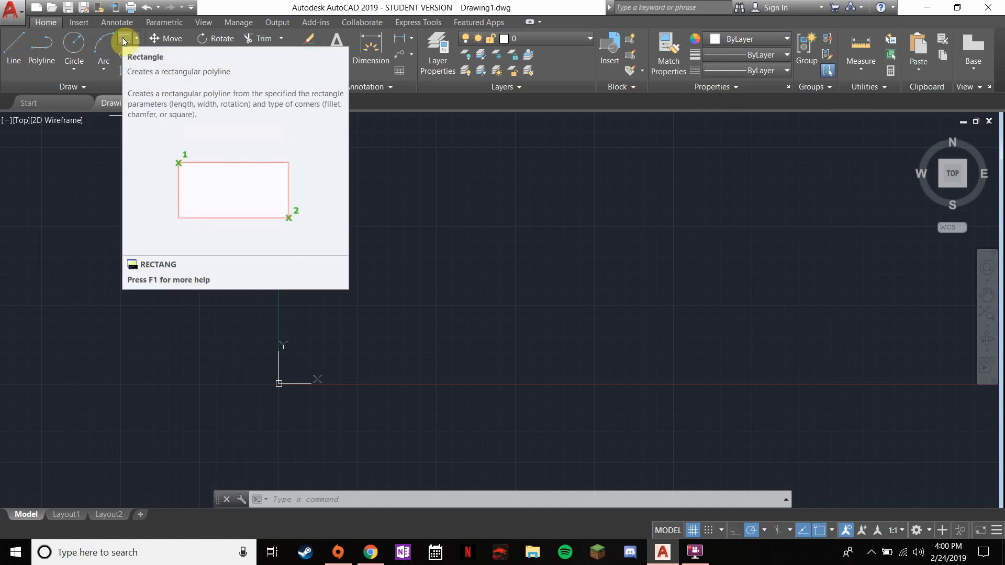
Step: Draw a wide rectangle, then reveal the Fillet/Chamfer command choices
left_click(123, 41)
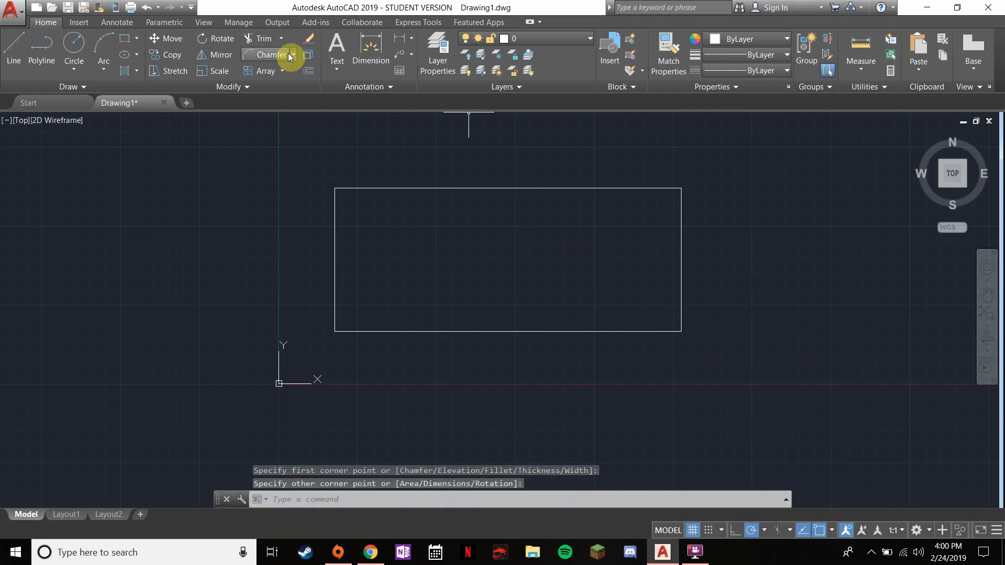
mouse_move(265, 55)
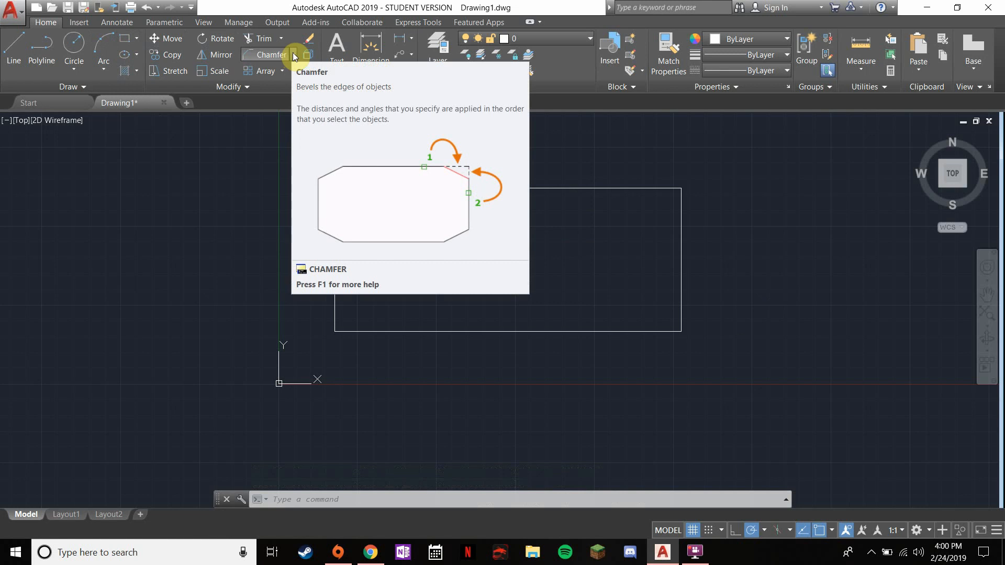
left_click(293, 54)
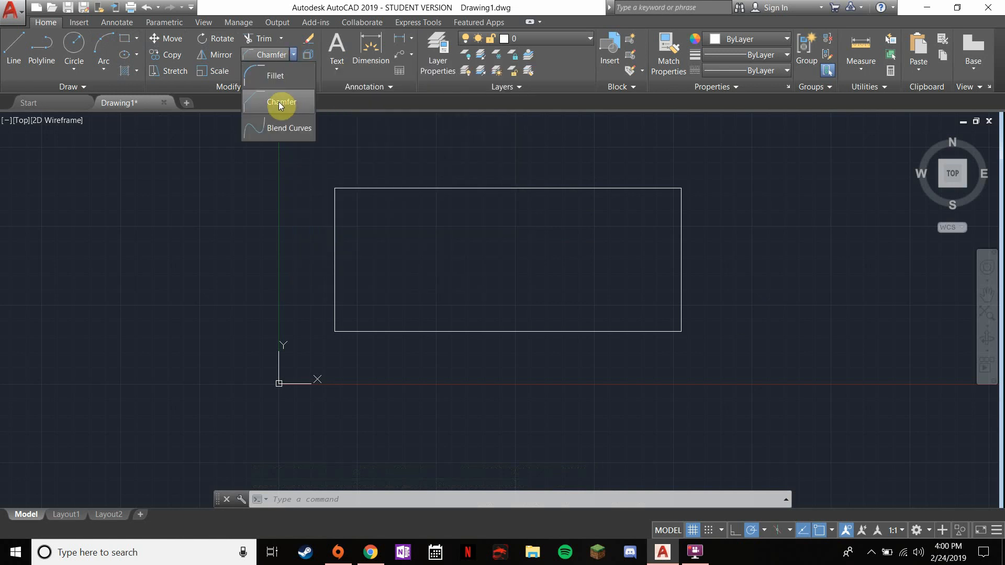
mouse_move(280, 102)
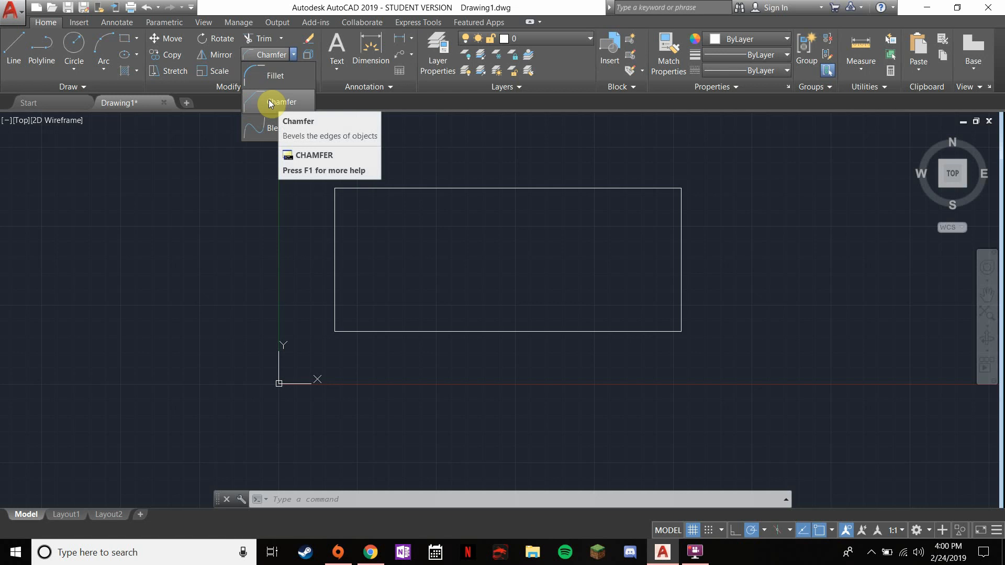
mouse_move(283, 102)
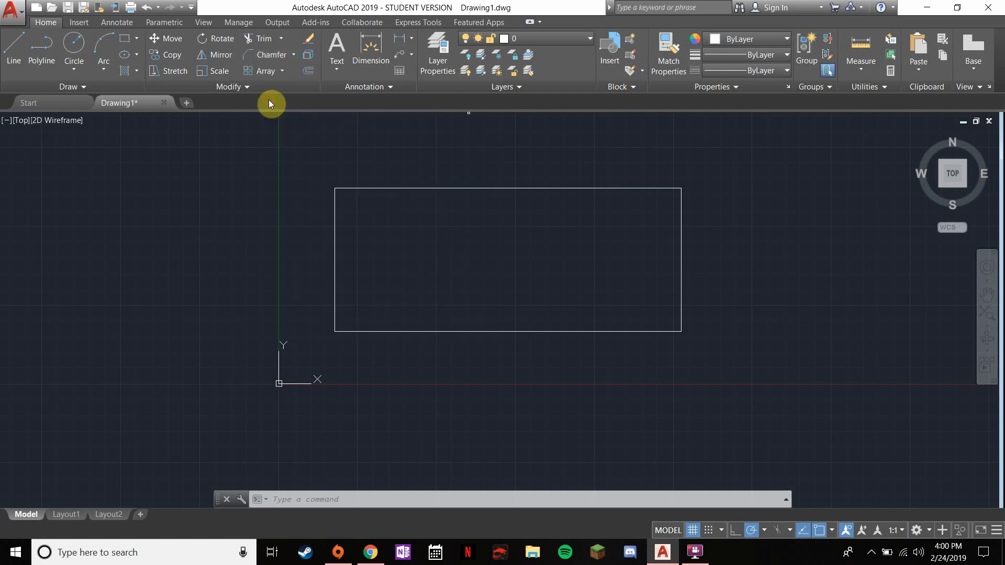
Step: Start Chamfer with the Distance option and enter 1 as the first distance
left_click(272, 55)
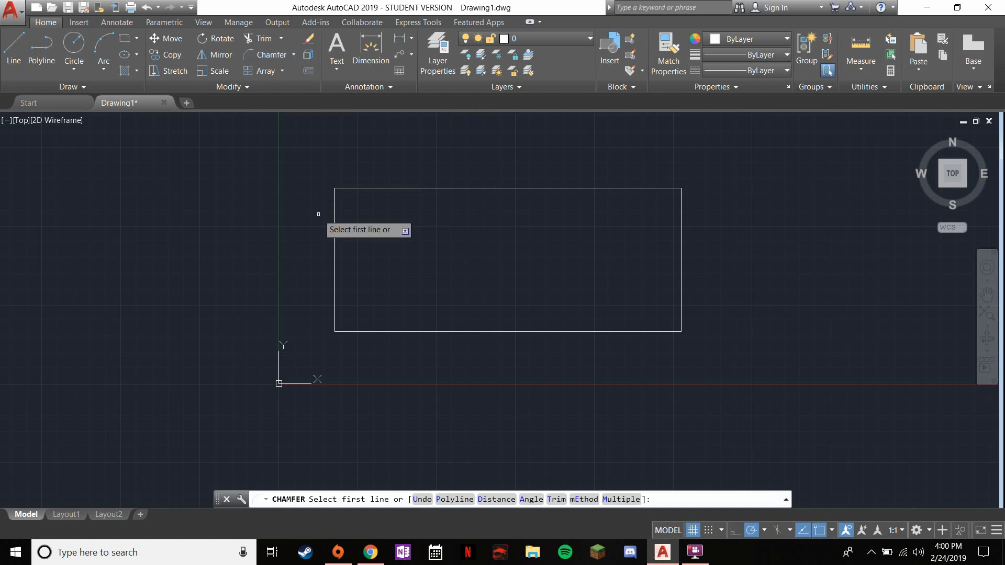
mouse_move(475, 401)
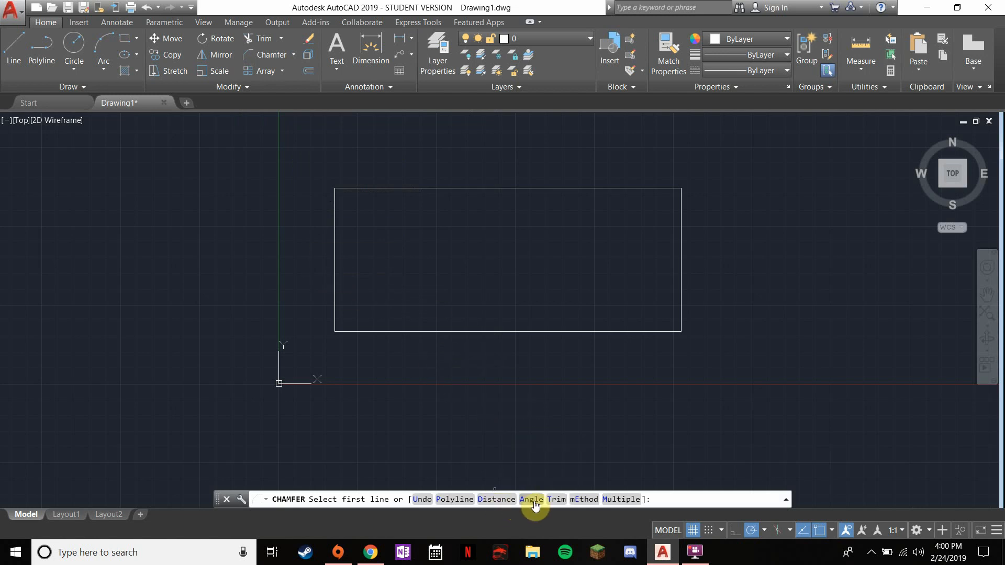
mouse_move(496, 500)
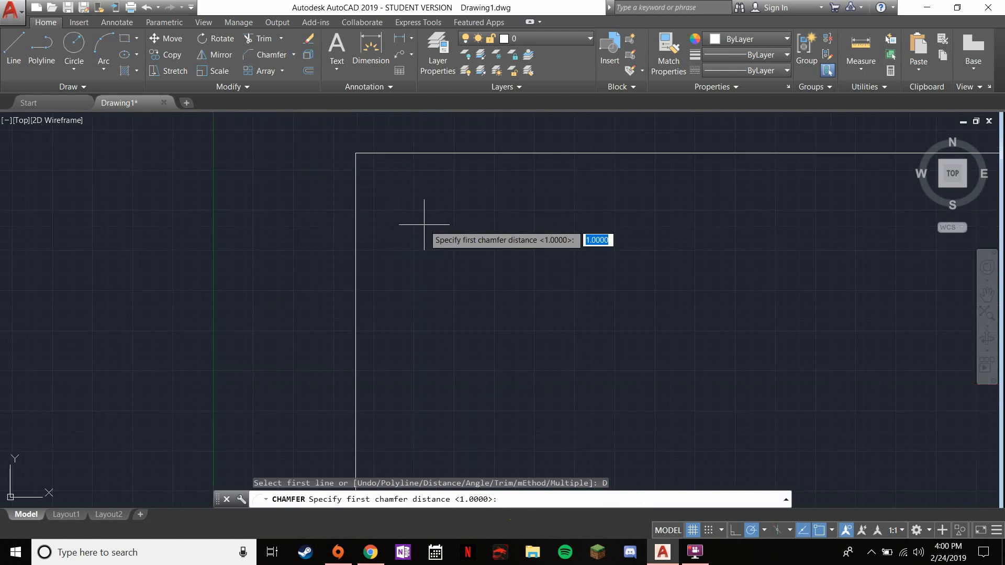
mouse_move(395, 216)
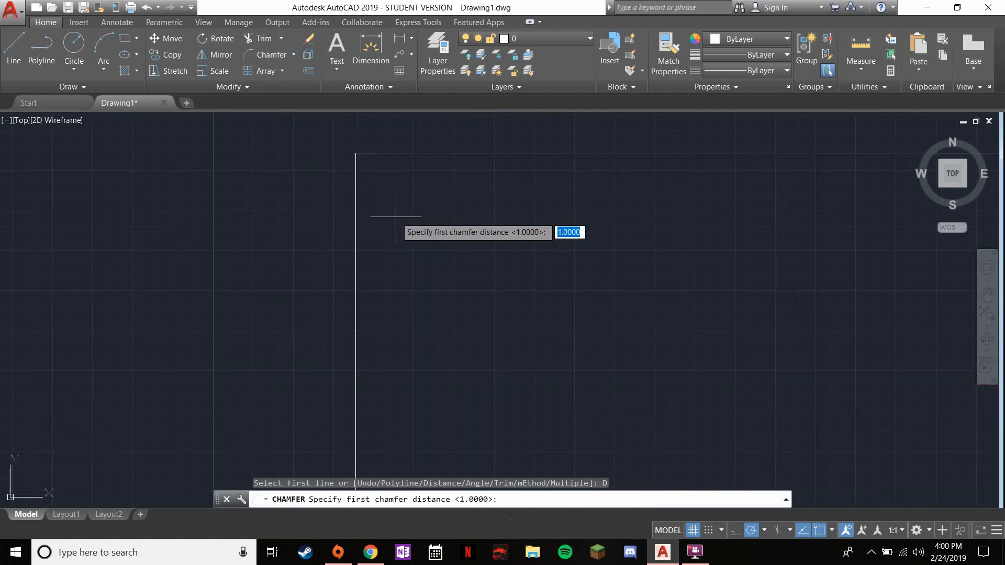
type("1")
type("2")
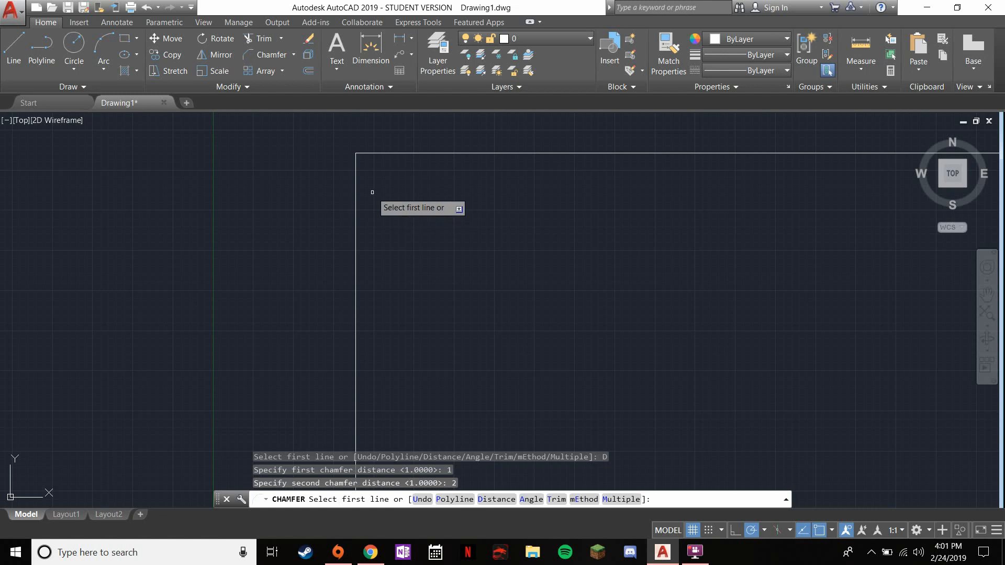
mouse_move(357, 182)
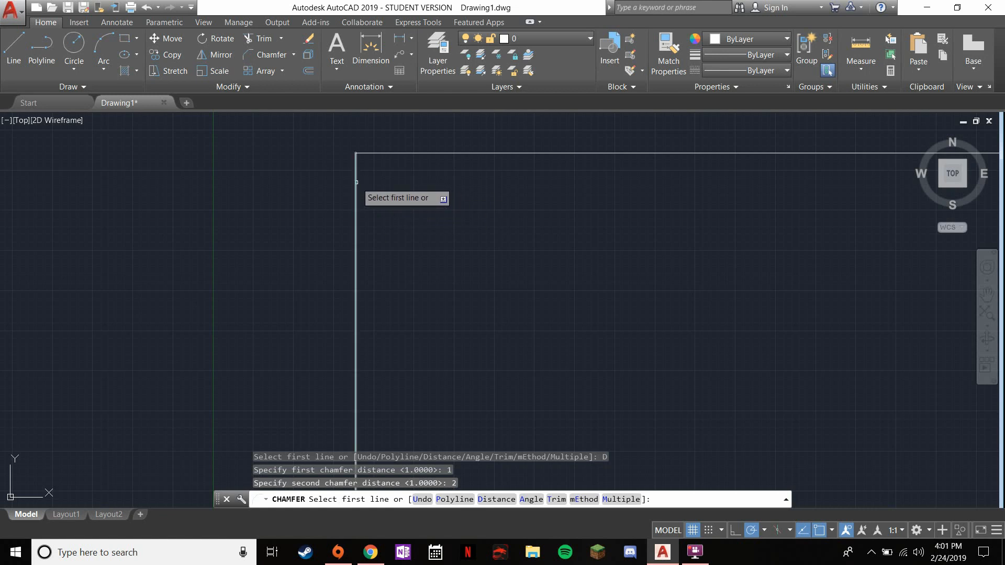
Step: Pick the rectangle's left edge as the first chamfer line
left_click(356, 289)
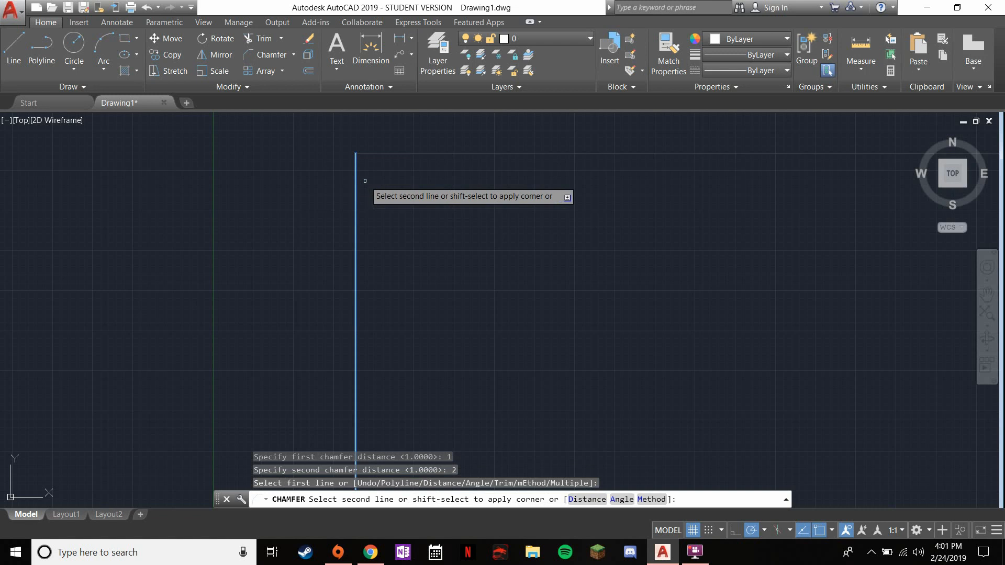
mouse_move(398, 157)
type("5")
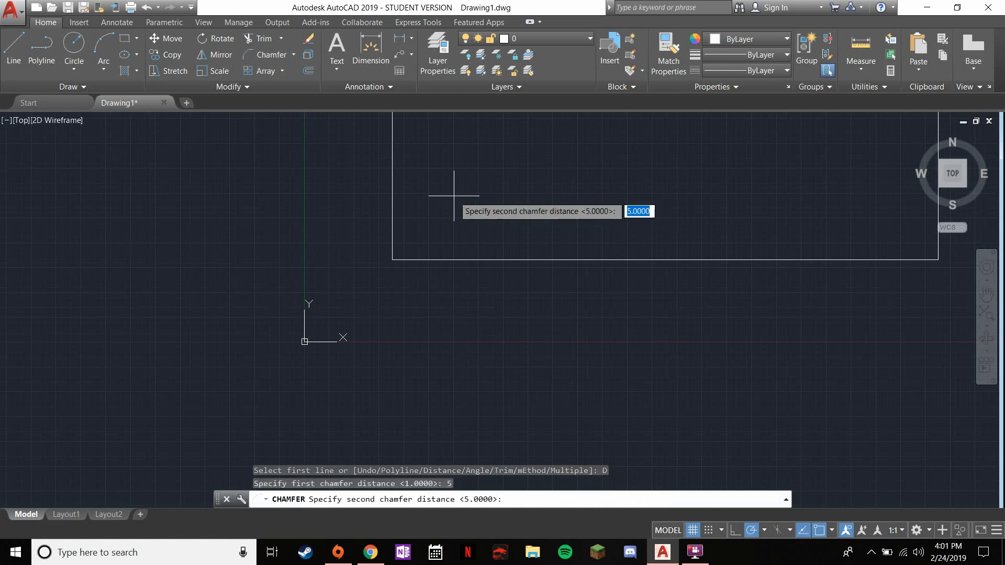
Step: Enter 9 as the second chamfer distance and pick the left edge for the bottom-left bevel
type("9")
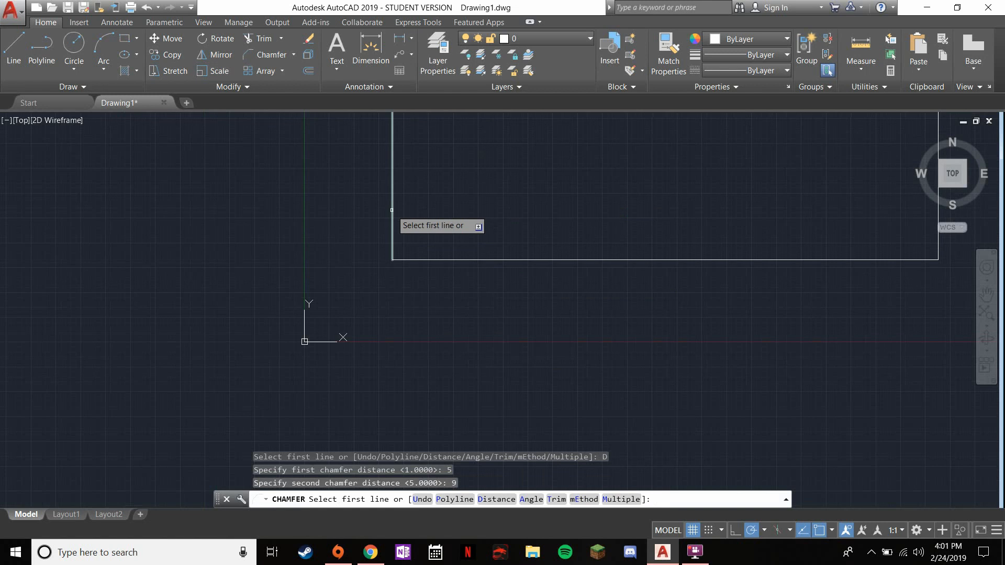
left_click(391, 186)
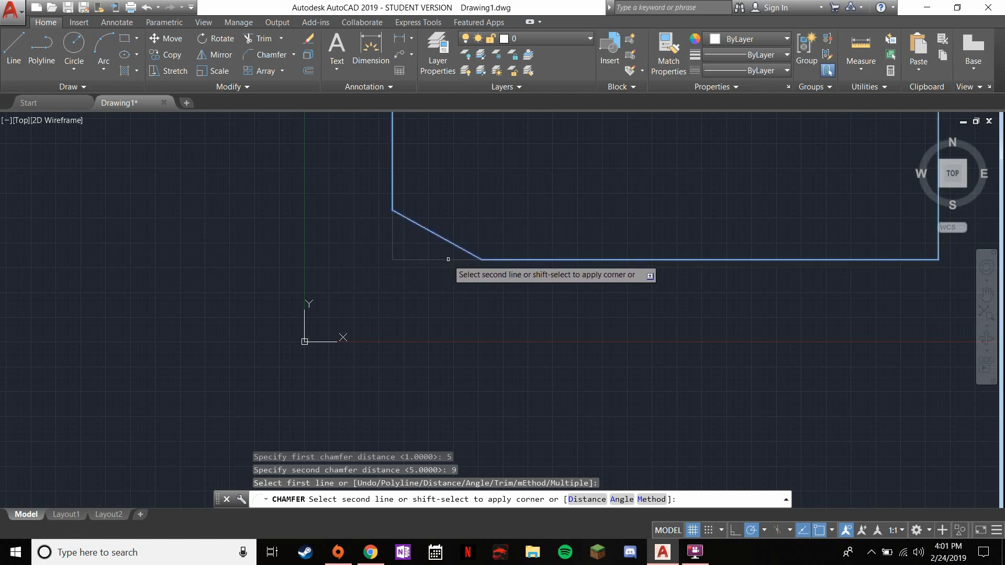
mouse_move(469, 260)
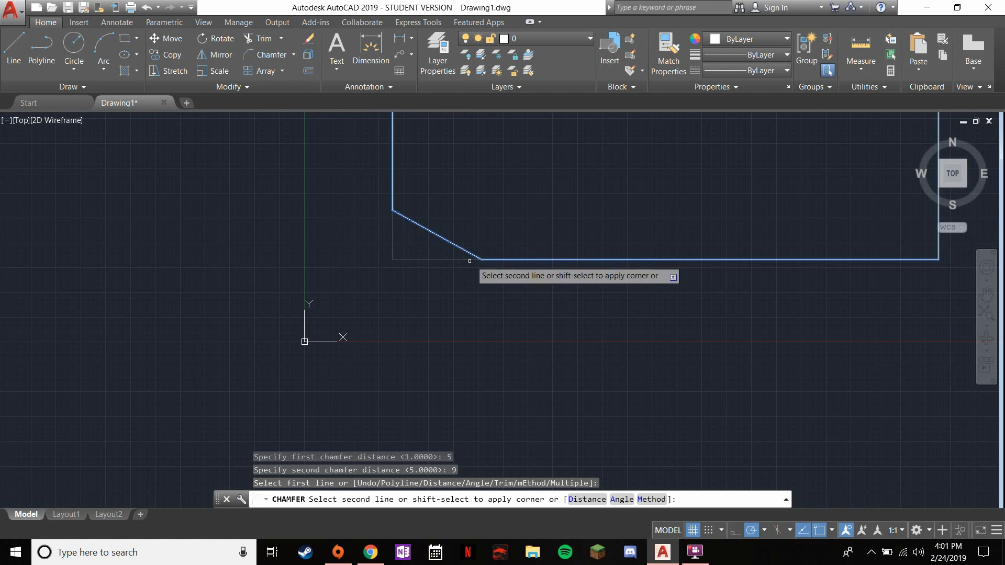
mouse_move(394, 259)
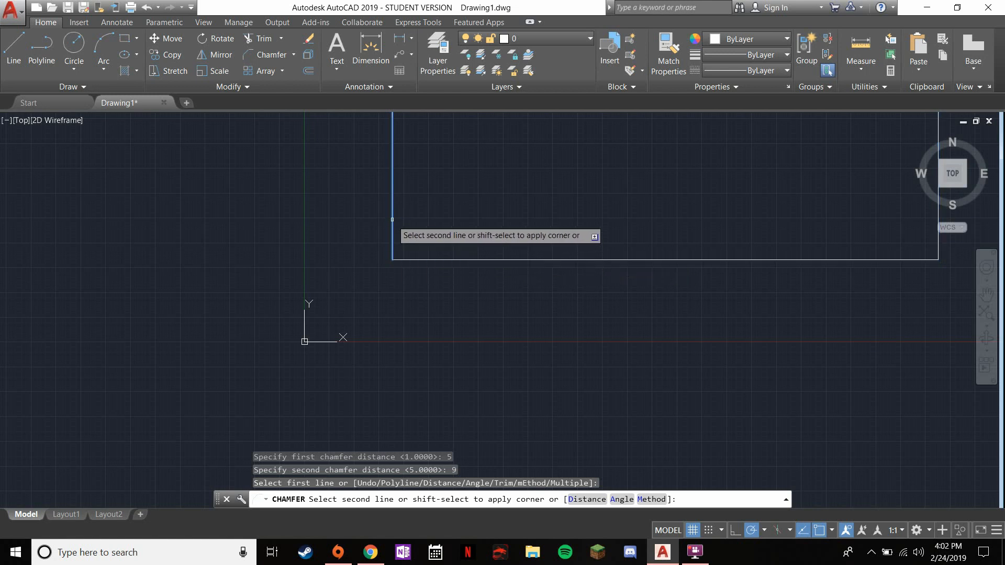
mouse_move(429, 255)
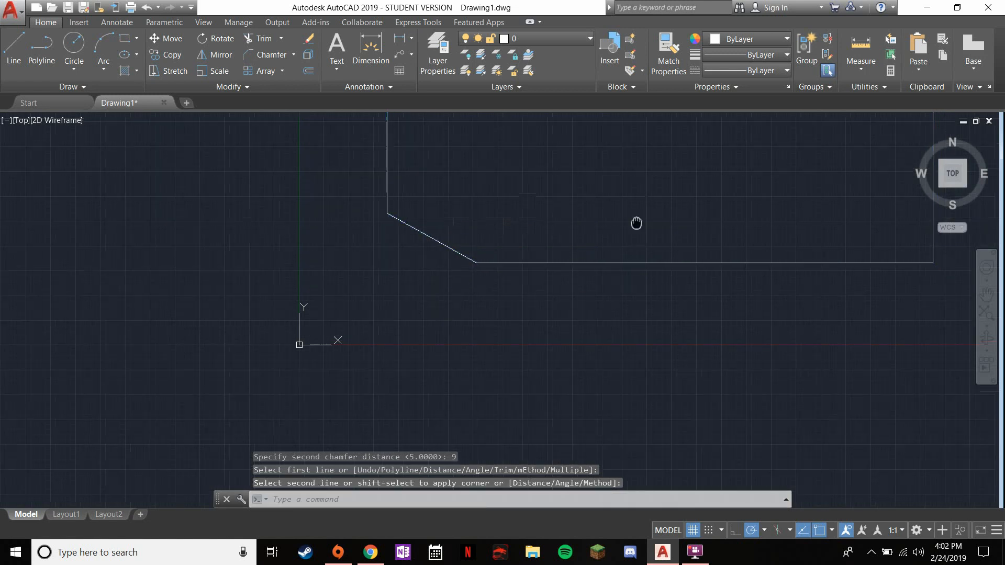
Step: Restart Chamfer to use the Angle method with length 4 at 45 degrees
left_click(273, 55)
type("4")
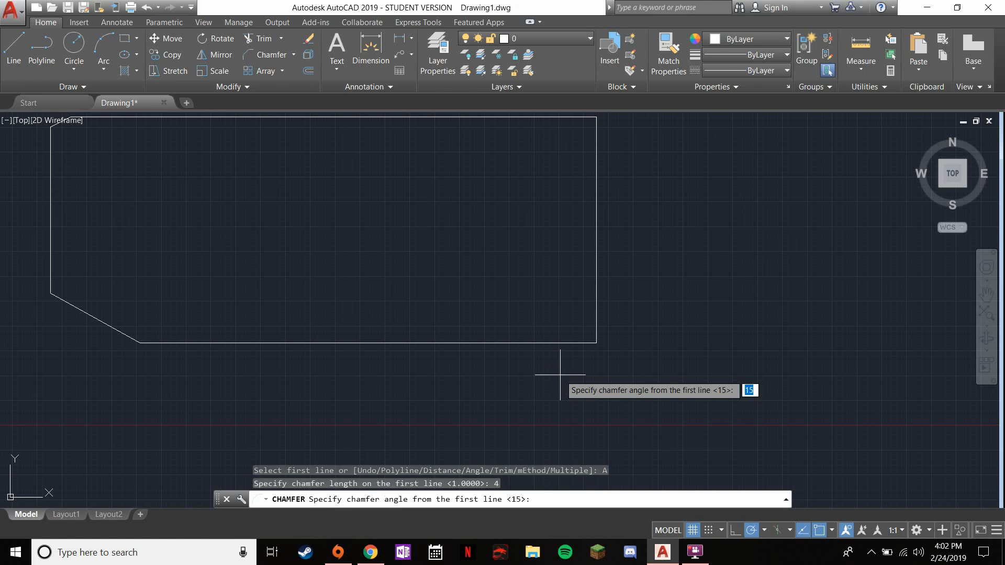
mouse_move(584, 386)
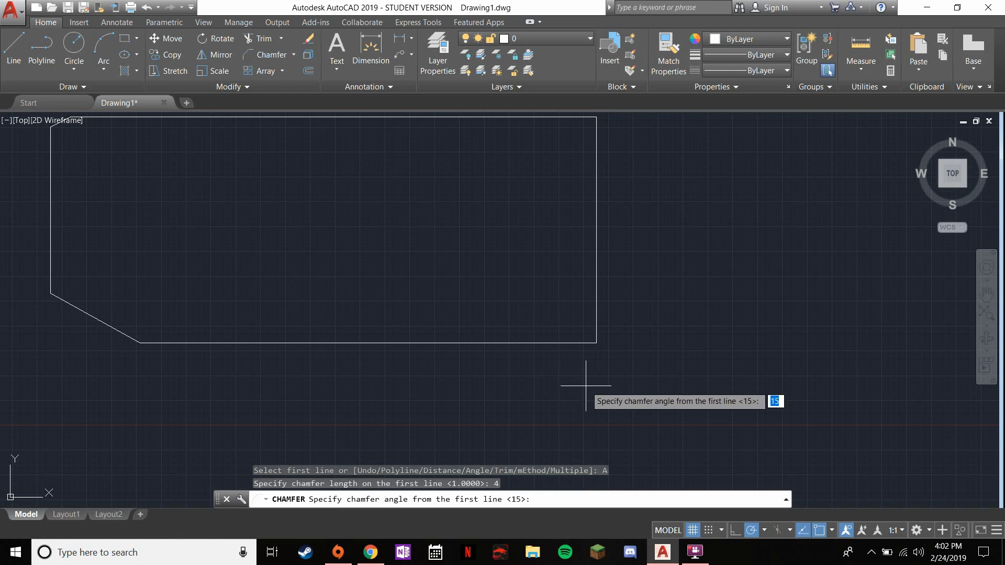
mouse_move(581, 347)
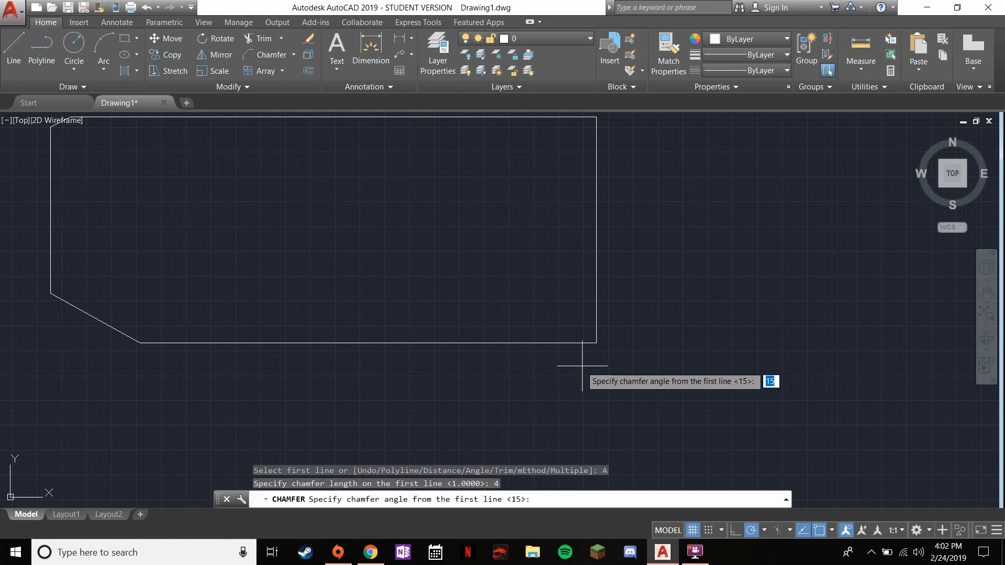
mouse_move(623, 318)
type("45")
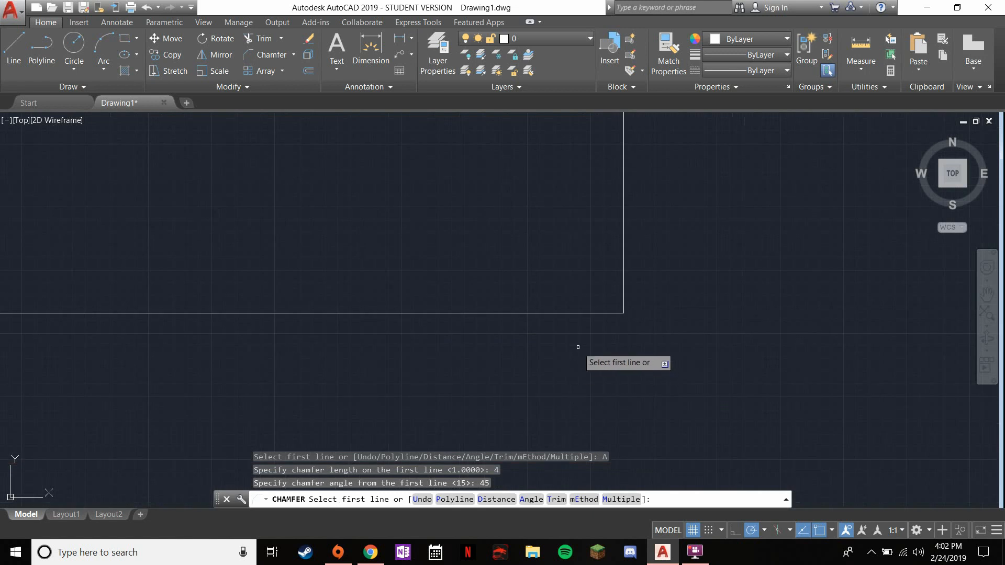
mouse_move(559, 325)
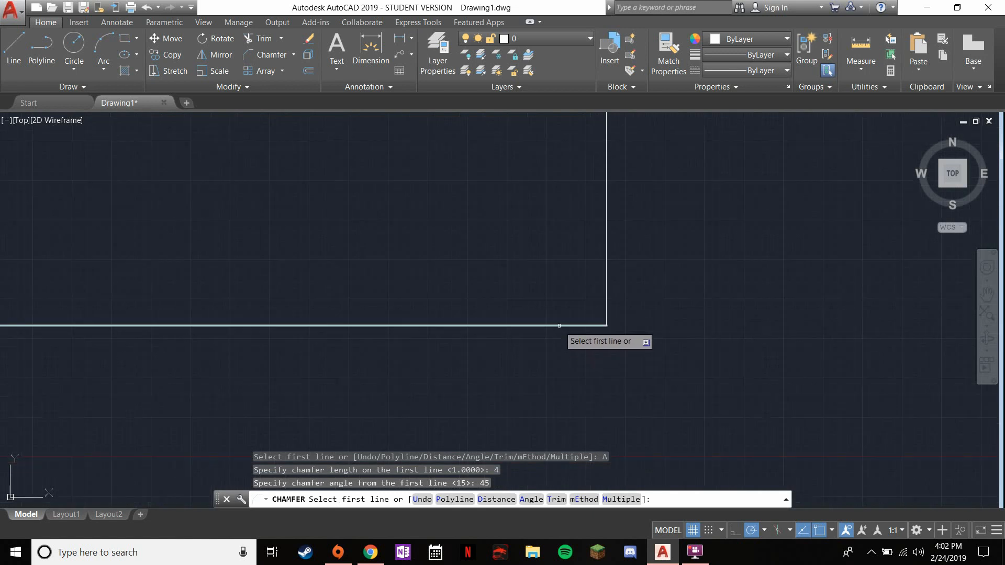
Step: Pick the bottom edge as the first chamfer line for the bottom-right corner
left_click(301, 326)
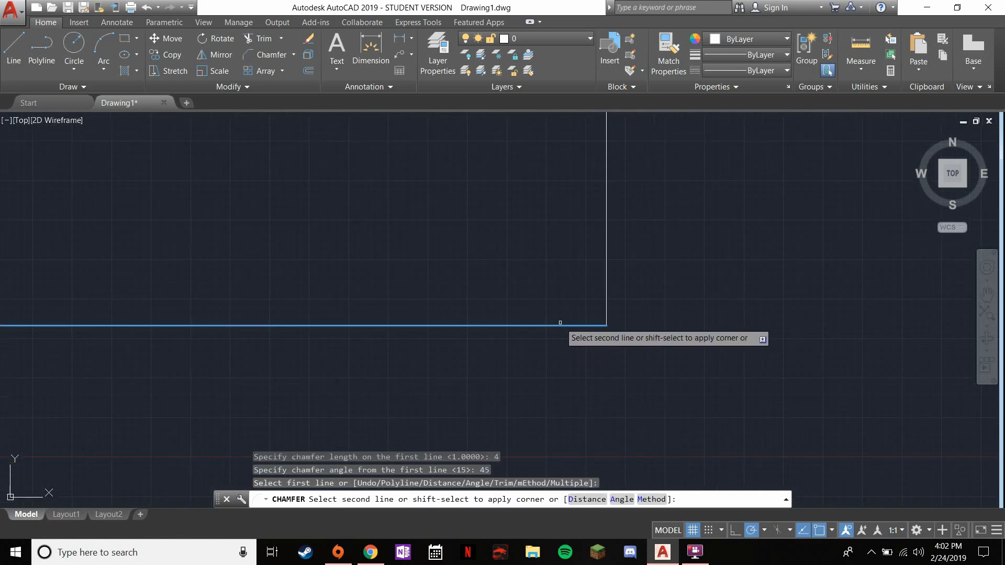
mouse_move(608, 272)
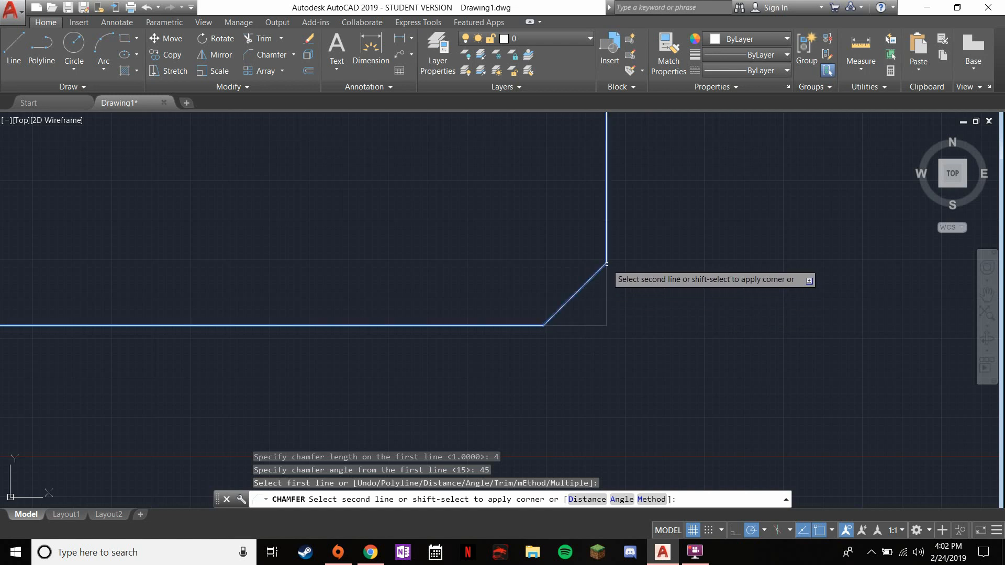
mouse_move(556, 308)
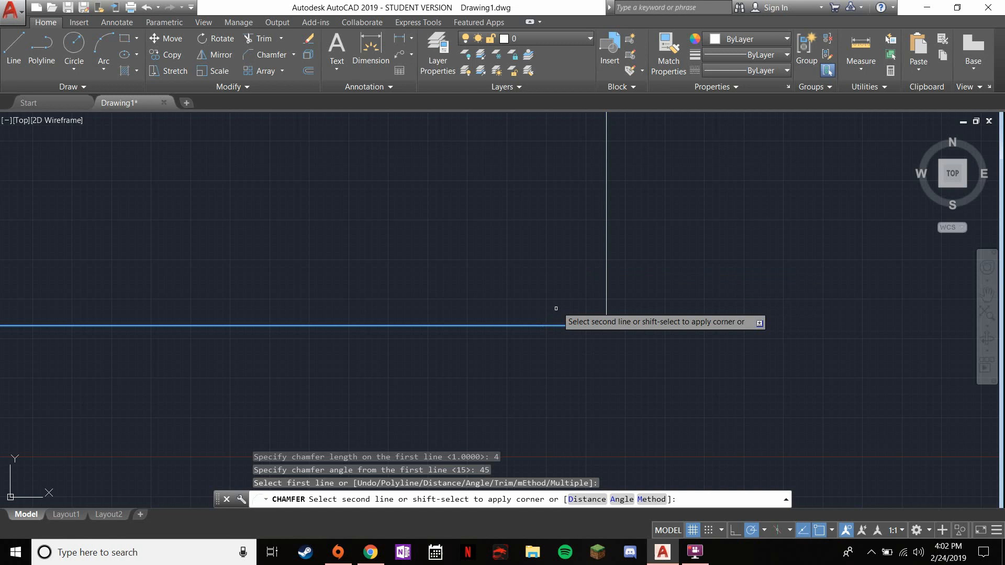
mouse_move(597, 323)
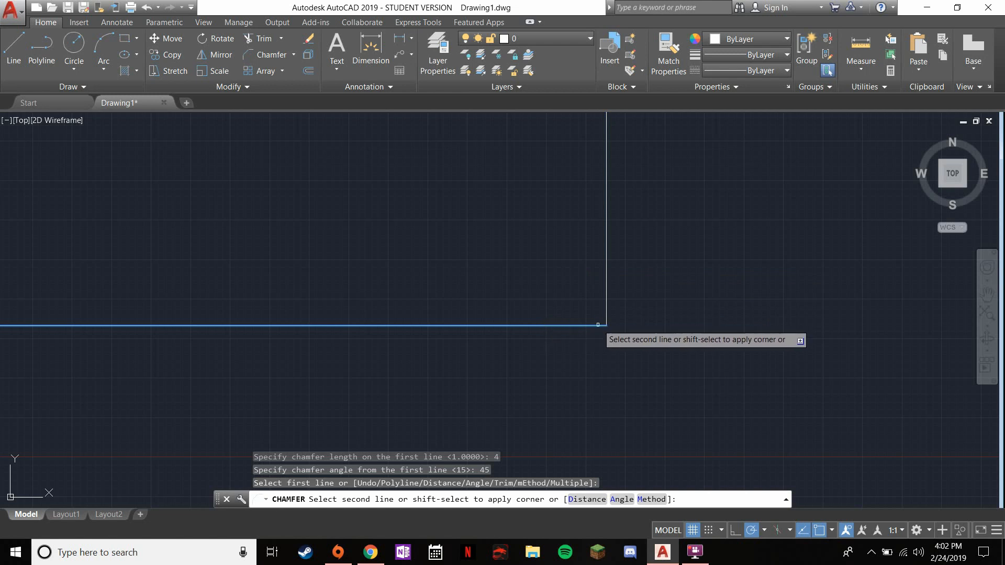
mouse_move(603, 250)
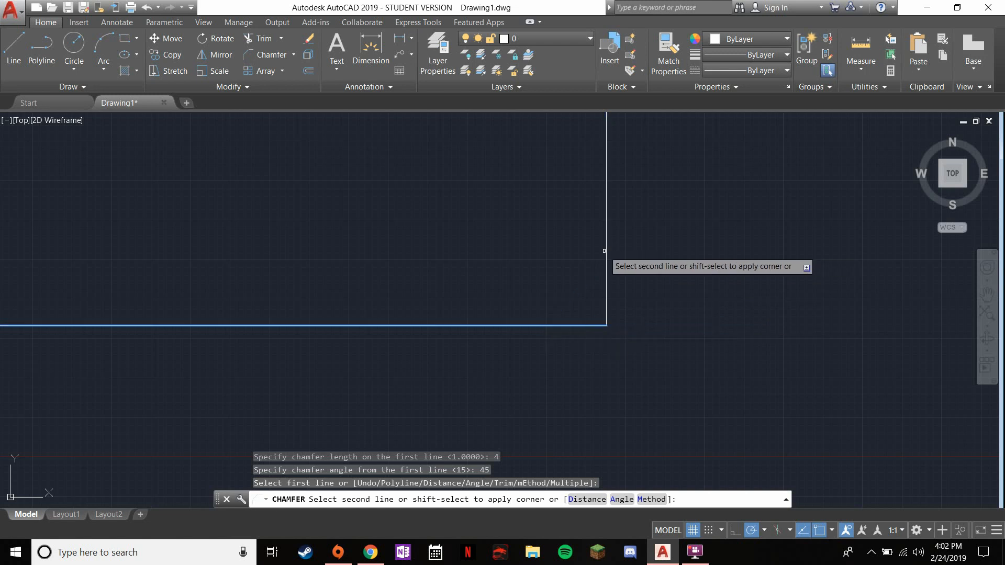